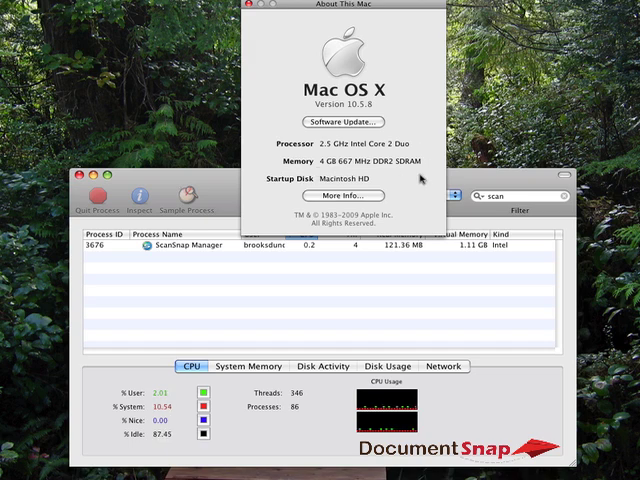
# Step: Close the About This Mac window, leaving Activity Monitor showing ScanSnap Manager
pyautogui.click(247, 7)
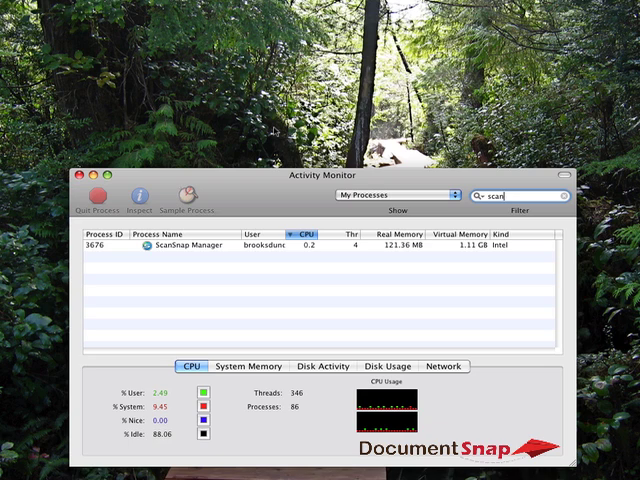
pyautogui.moveTo(263, 197)
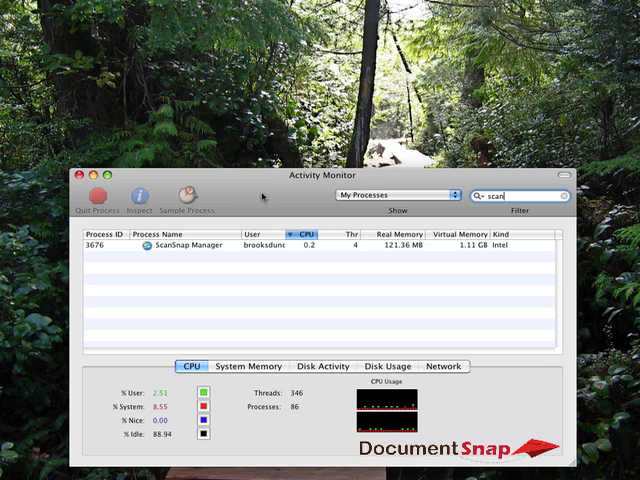